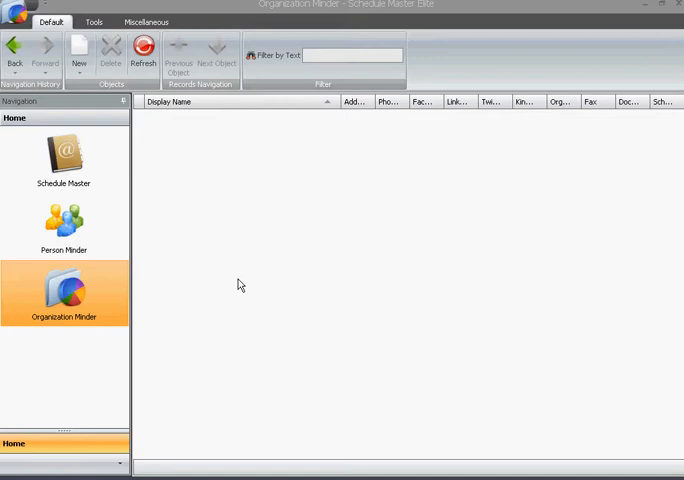
mouse_move(178, 288)
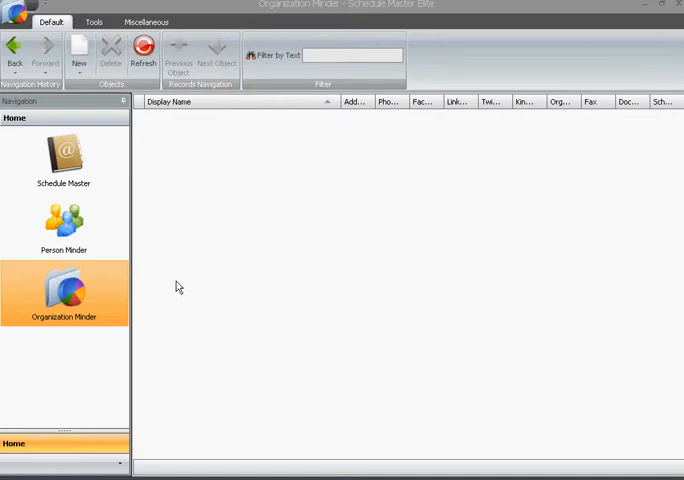
mouse_move(110, 300)
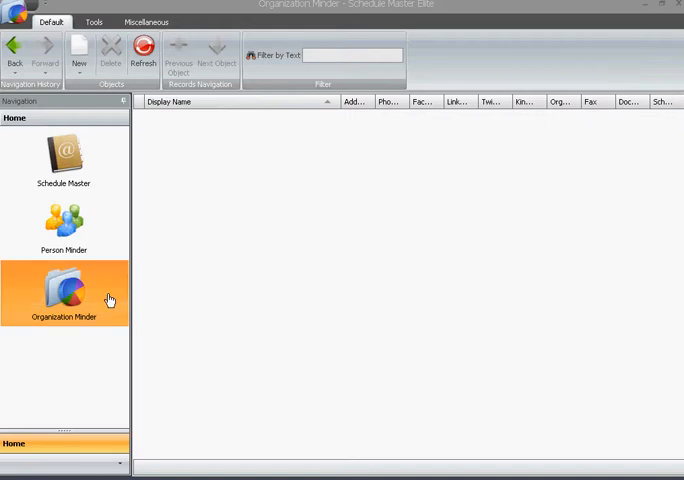
- Check Person Minder, the daily schedule and Organization Minder, then settle on the Person Minder list
click(64, 224)
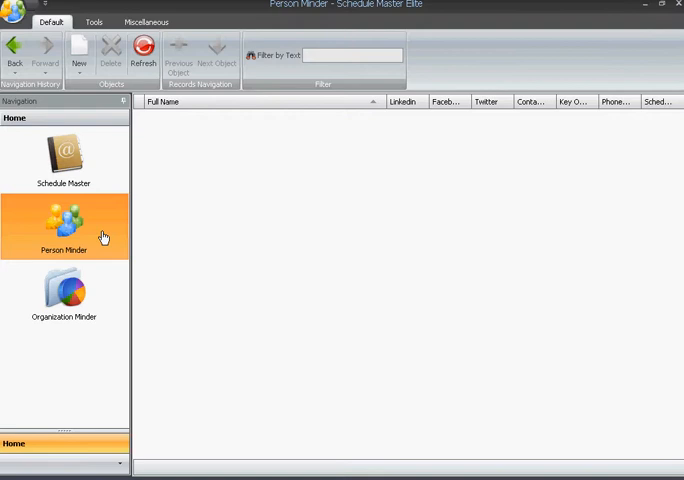
mouse_move(108, 176)
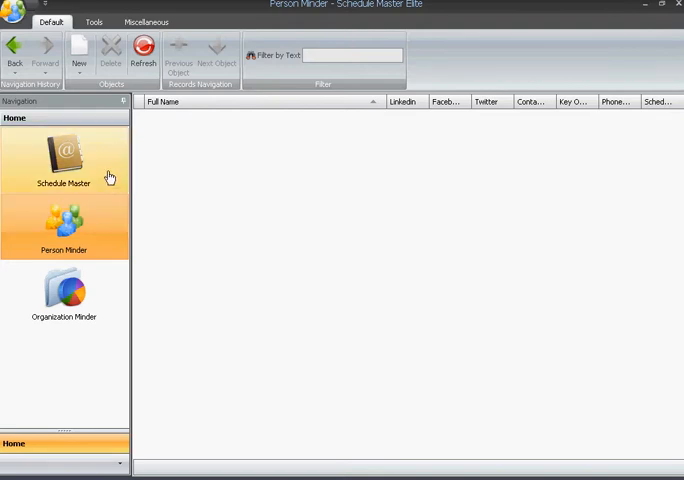
click(64, 160)
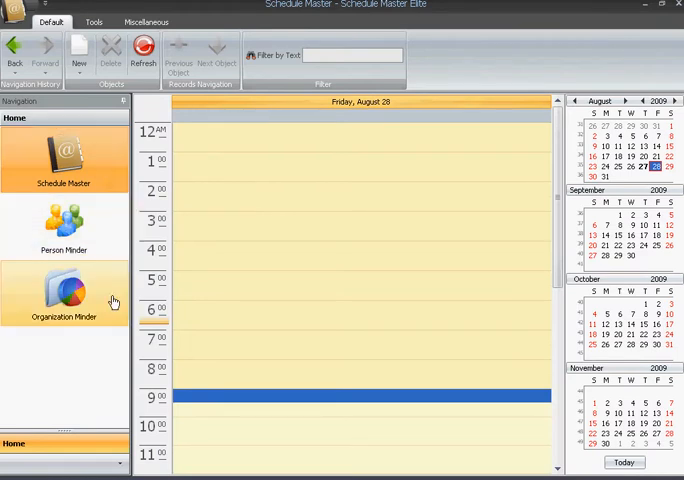
click(64, 292)
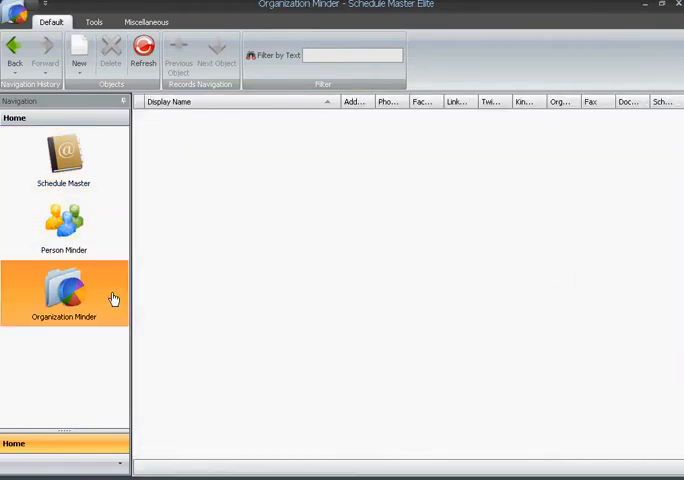
mouse_move(380, 414)
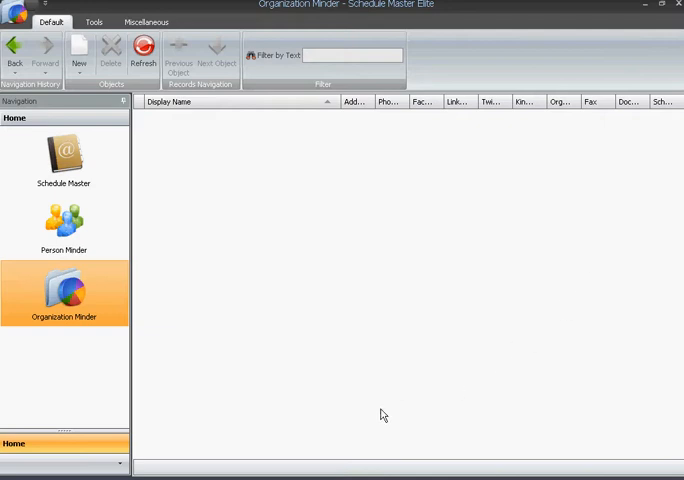
mouse_move(216, 224)
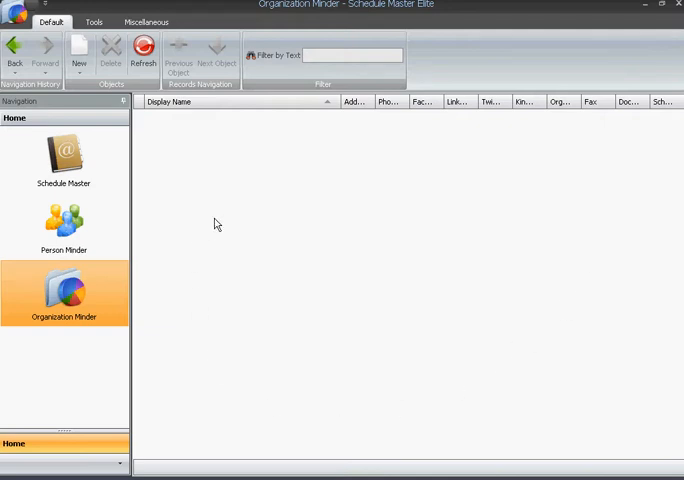
mouse_move(214, 224)
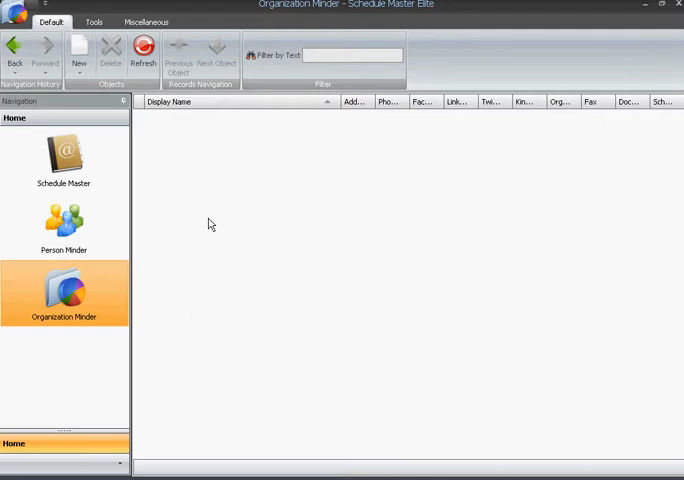
mouse_move(108, 296)
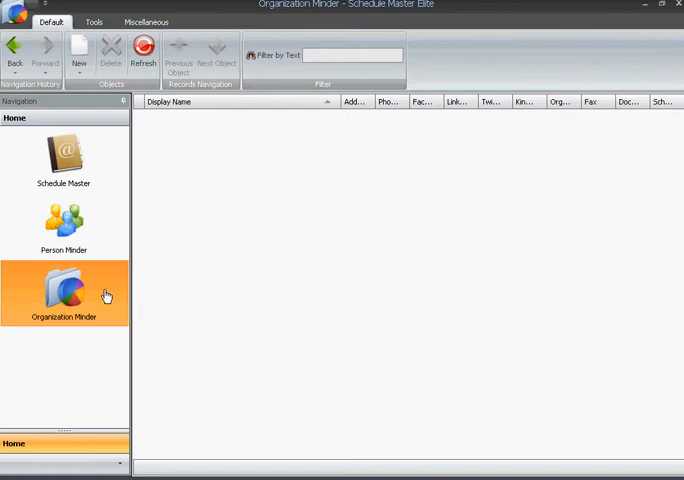
mouse_move(234, 138)
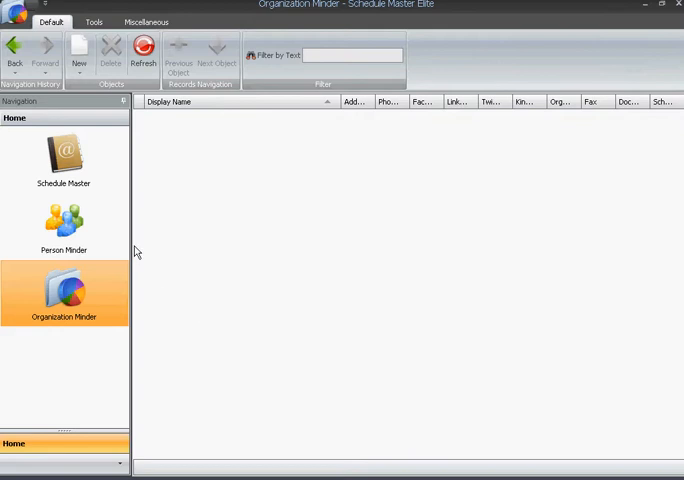
click(64, 224)
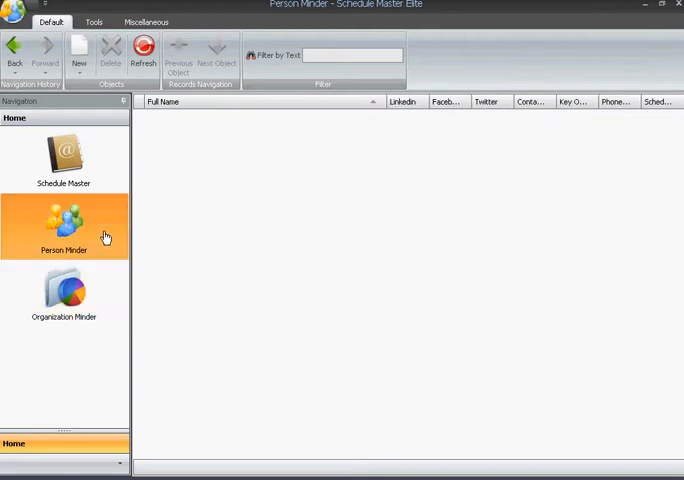
mouse_move(182, 136)
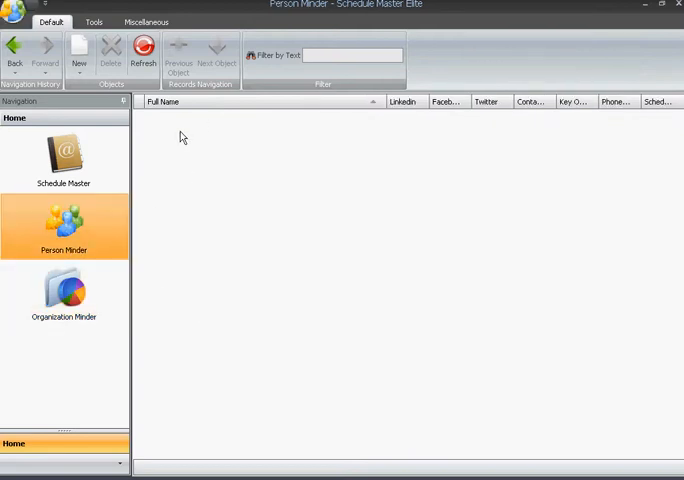
mouse_move(206, 150)
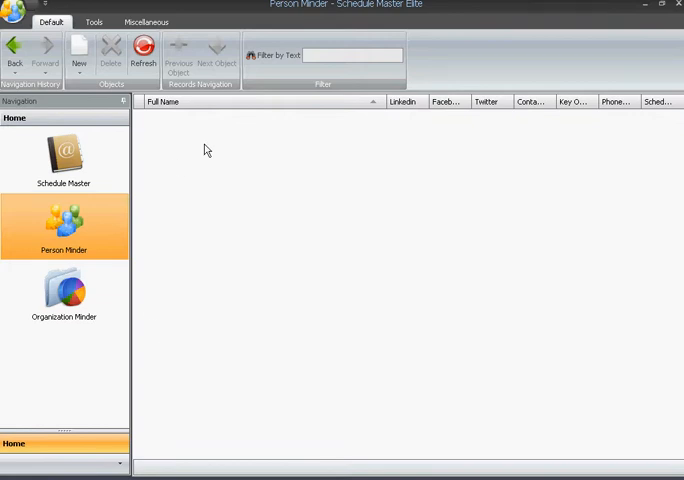
mouse_move(112, 228)
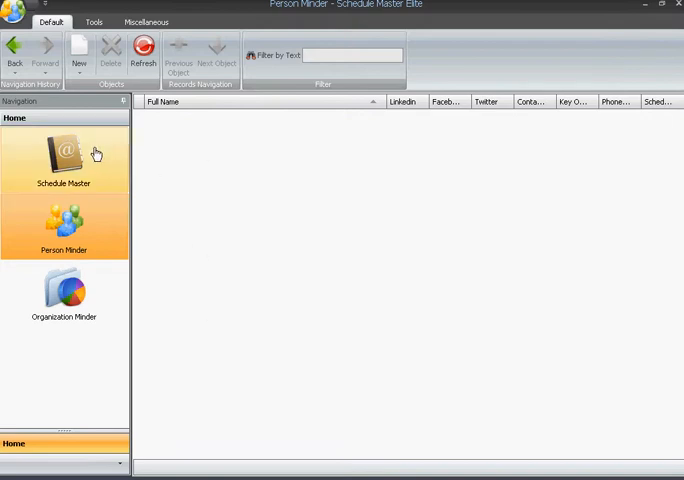
- Show the daily schedule for Friday, August 28 with the month calendars alongside
click(64, 160)
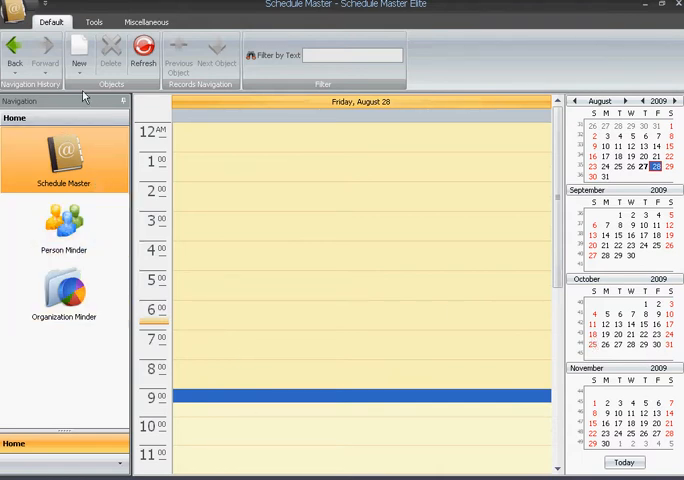
mouse_move(12, 50)
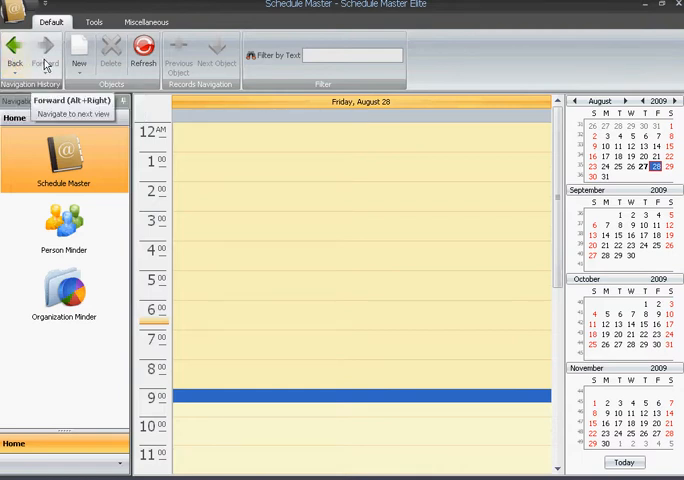
mouse_move(80, 50)
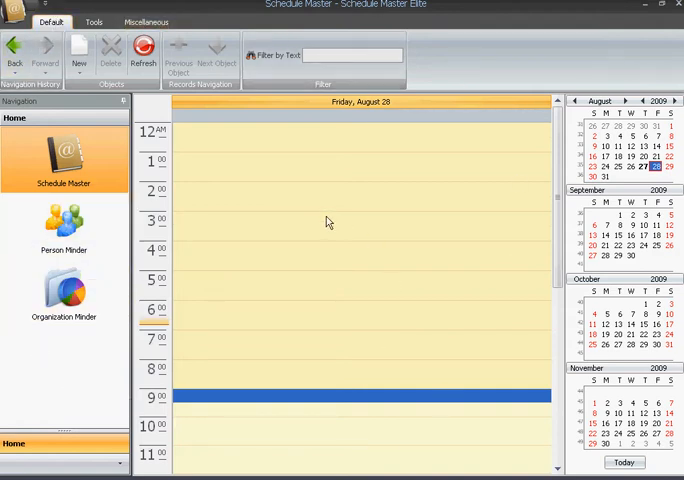
click(64, 290)
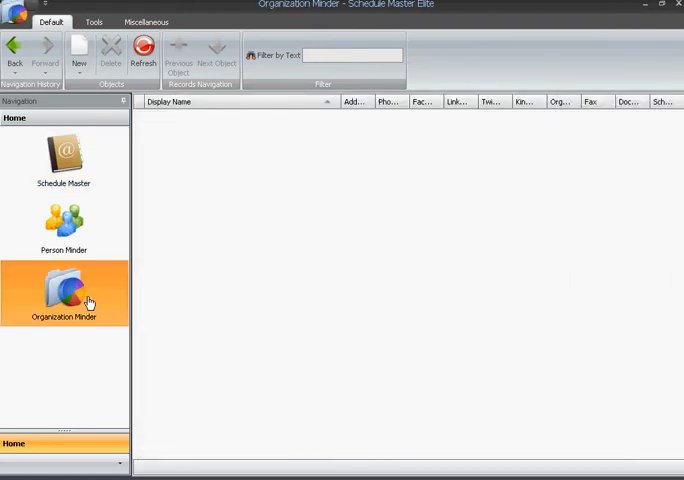
mouse_move(224, 312)
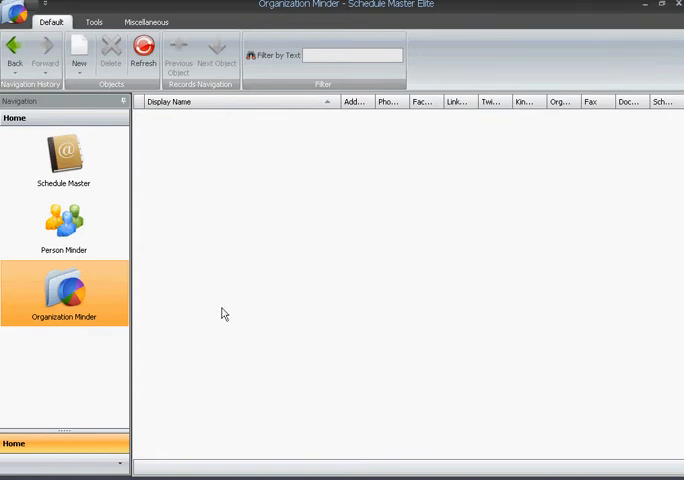
click(92, 20)
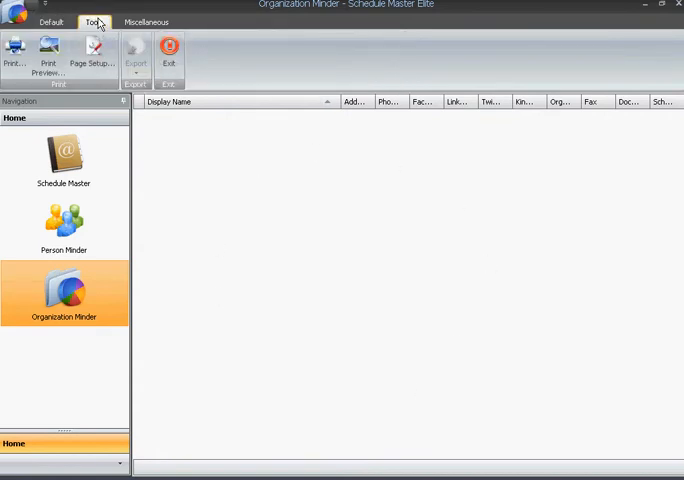
click(148, 20)
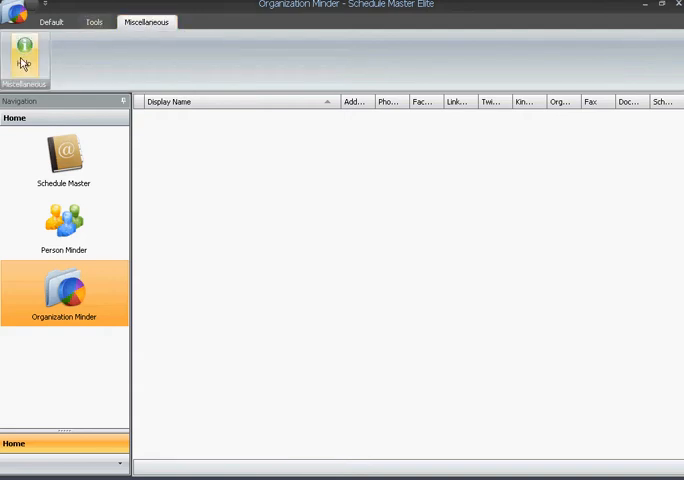
mouse_move(22, 56)
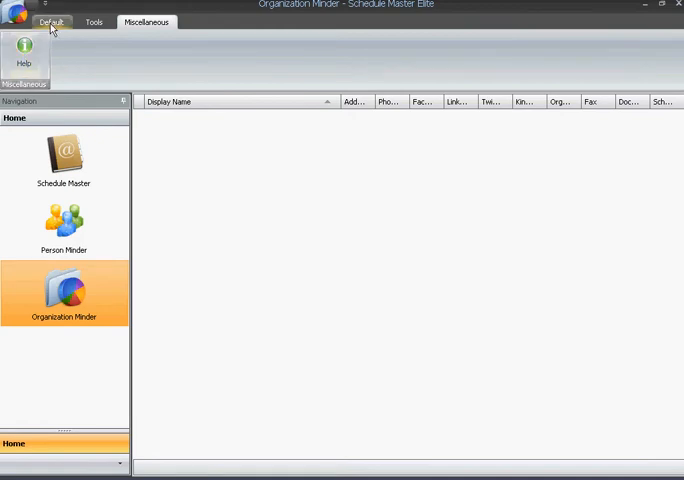
click(52, 20)
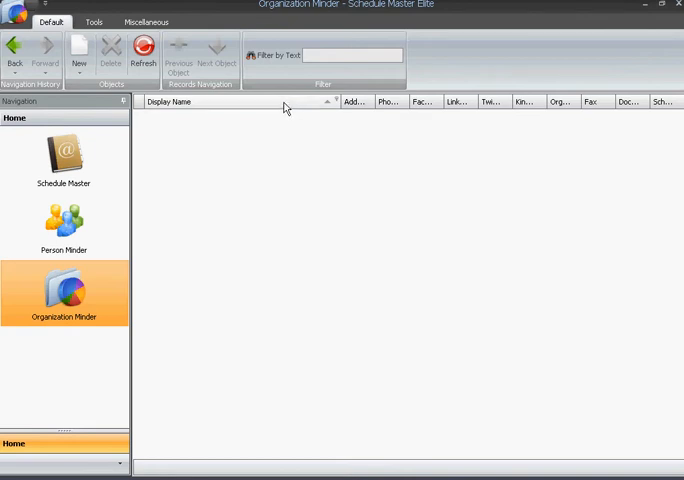
mouse_move(404, 110)
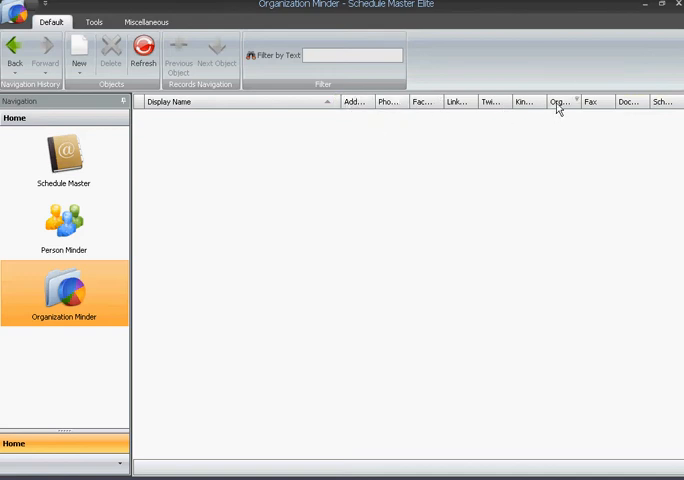
mouse_move(562, 102)
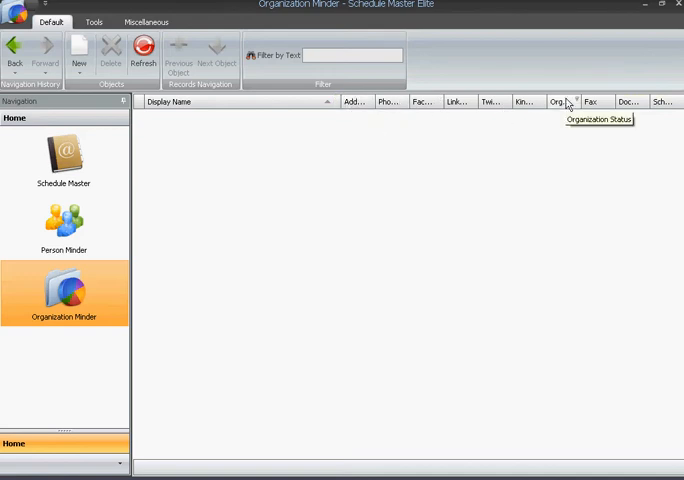
mouse_move(88, 292)
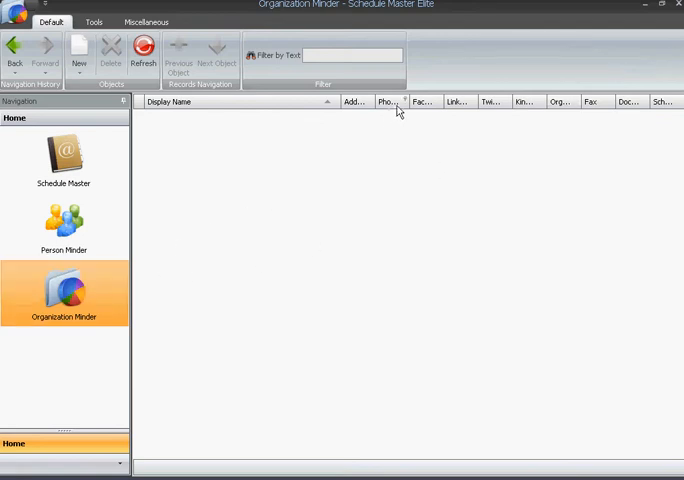
mouse_move(424, 108)
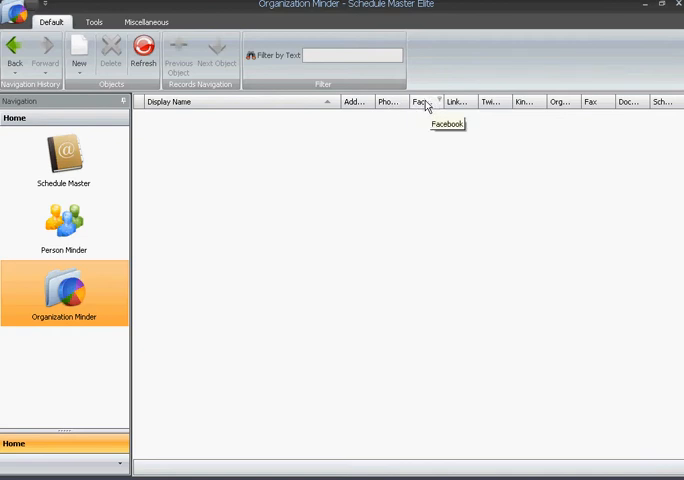
- Bring up the Column Chooser to trim Organization Minder to Display Name, Phone, Status, Address and Fax
right_click(424, 102)
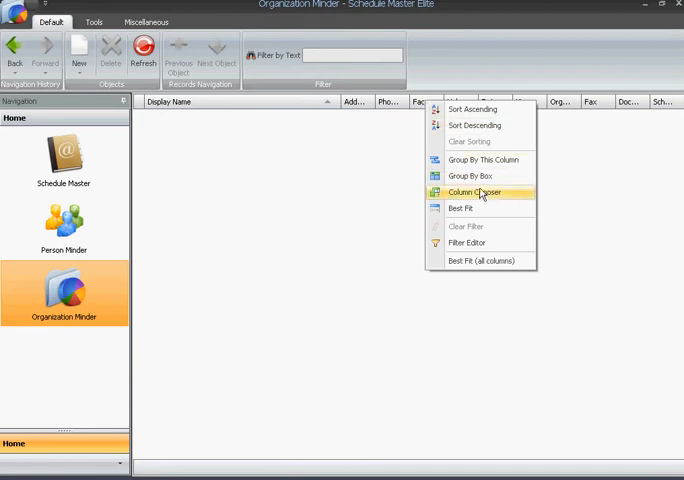
mouse_move(528, 196)
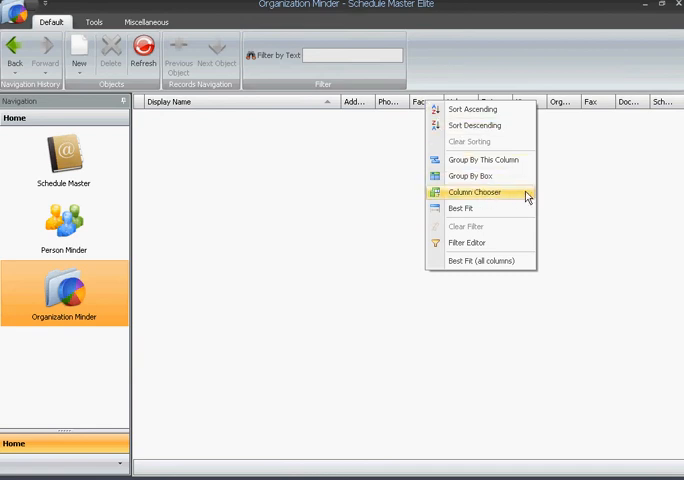
click(474, 192)
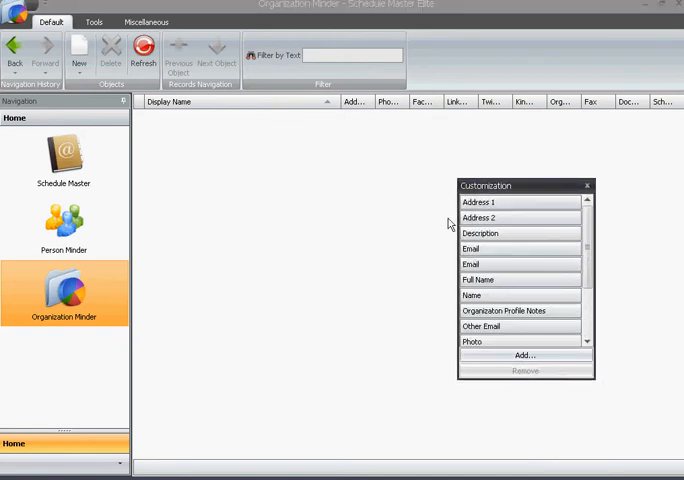
mouse_move(368, 120)
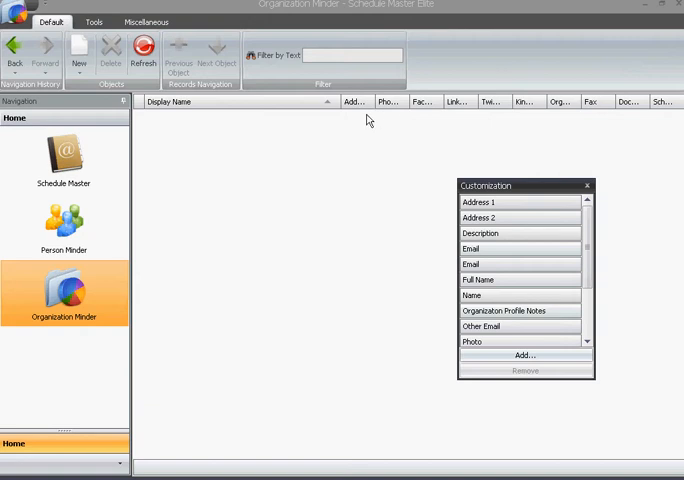
mouse_move(420, 102)
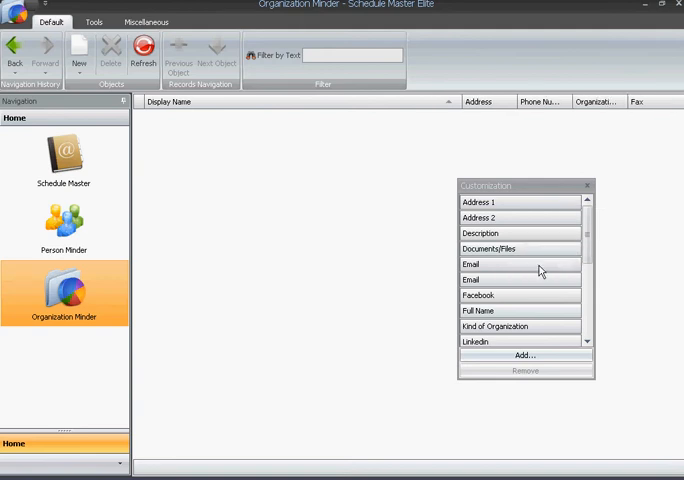
mouse_move(524, 144)
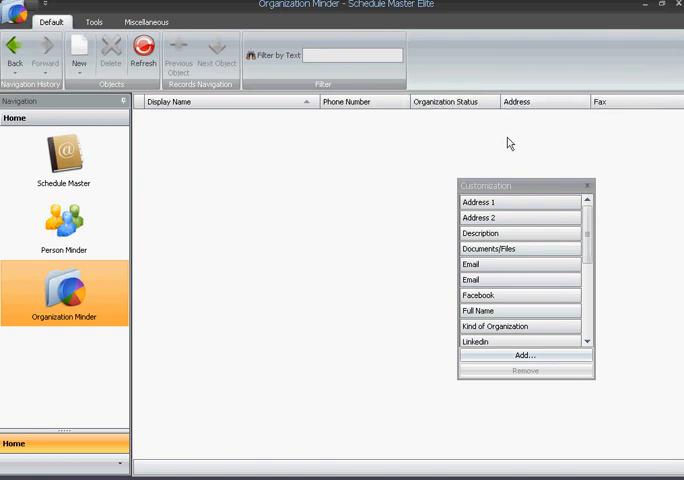
- Trim the Person Minder list to Full Name, Key Organization, Contact Type and Phone/Fax via the Column Chooser
click(64, 224)
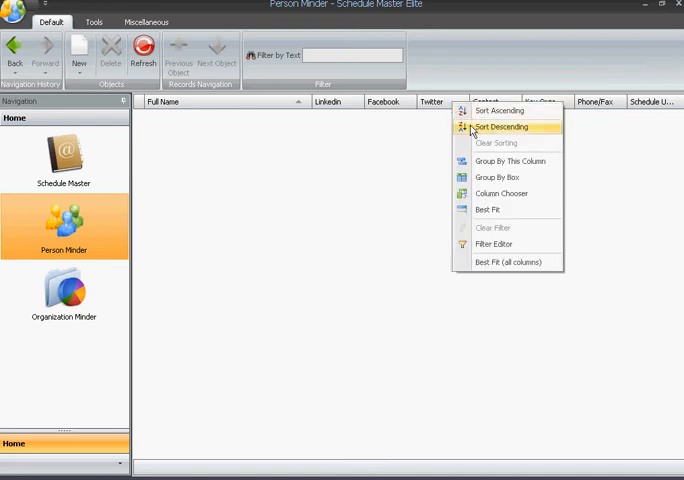
mouse_move(544, 192)
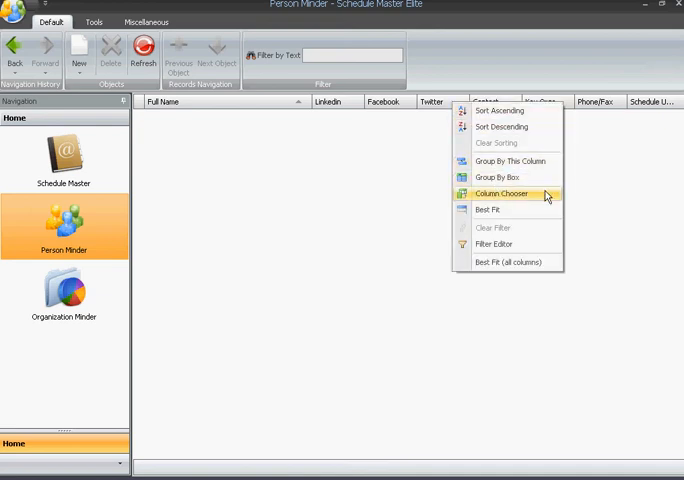
click(502, 192)
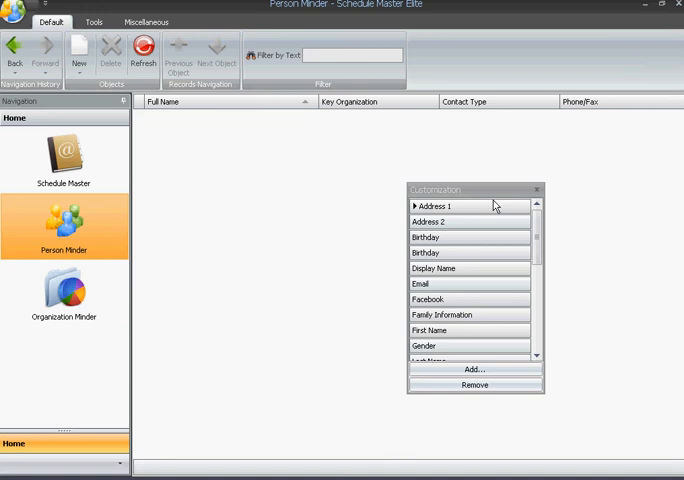
- Show the Organization Minder list again with its reduced five columns
click(64, 290)
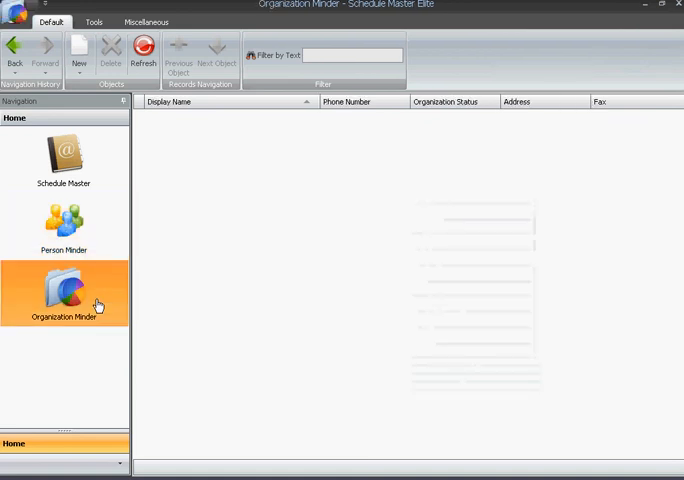